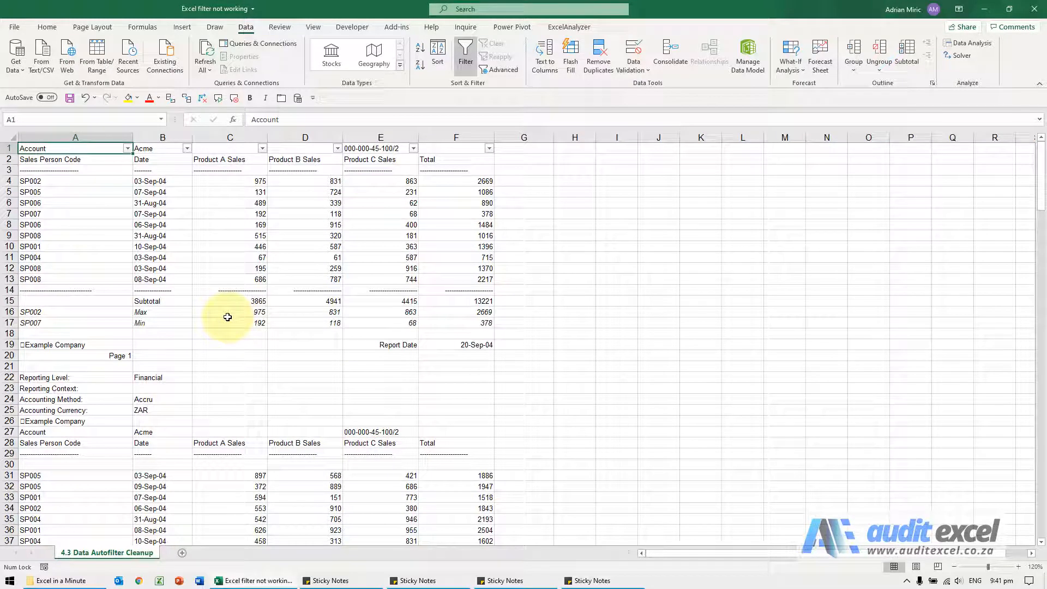
{"action": "mouse_move", "coordinate": [217, 295]}
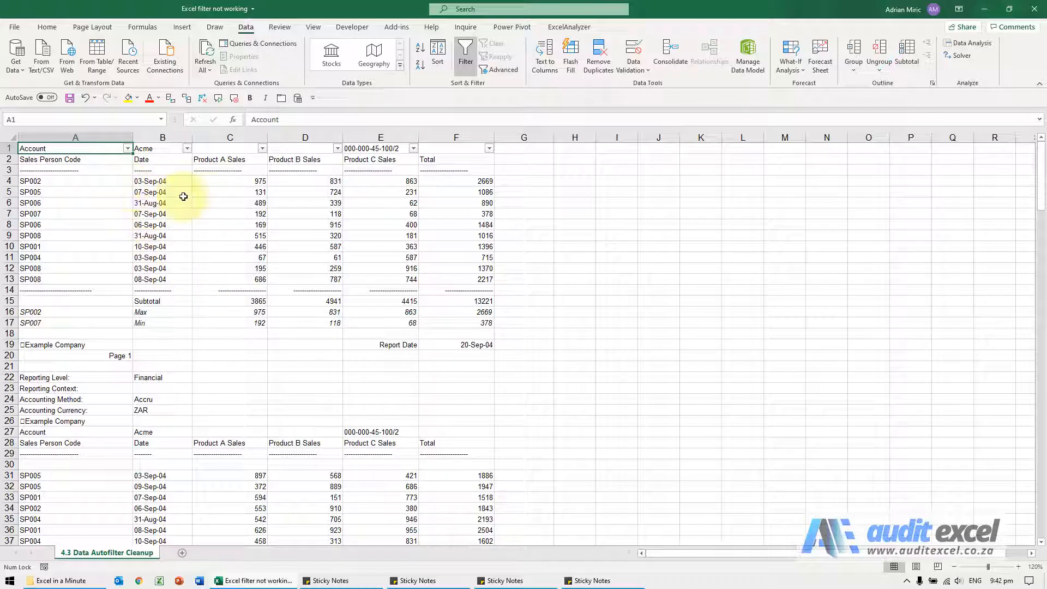
{"action": "mouse_move", "coordinate": [169, 354]}
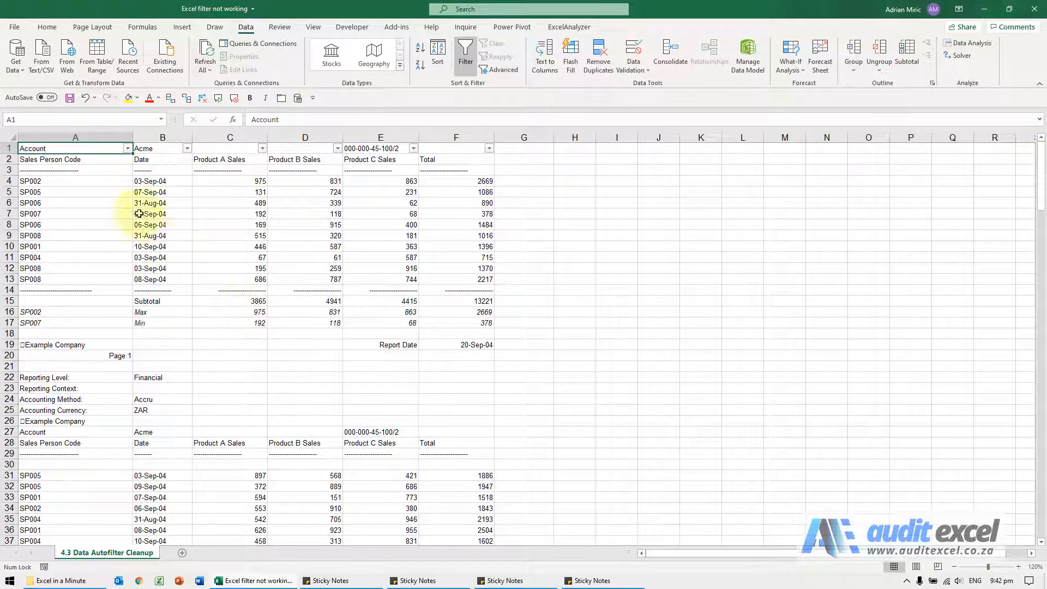
- Filter the Account column to SP001, then clear the filter to show all rows
{"action": "left_click", "coordinate": [127, 148]}
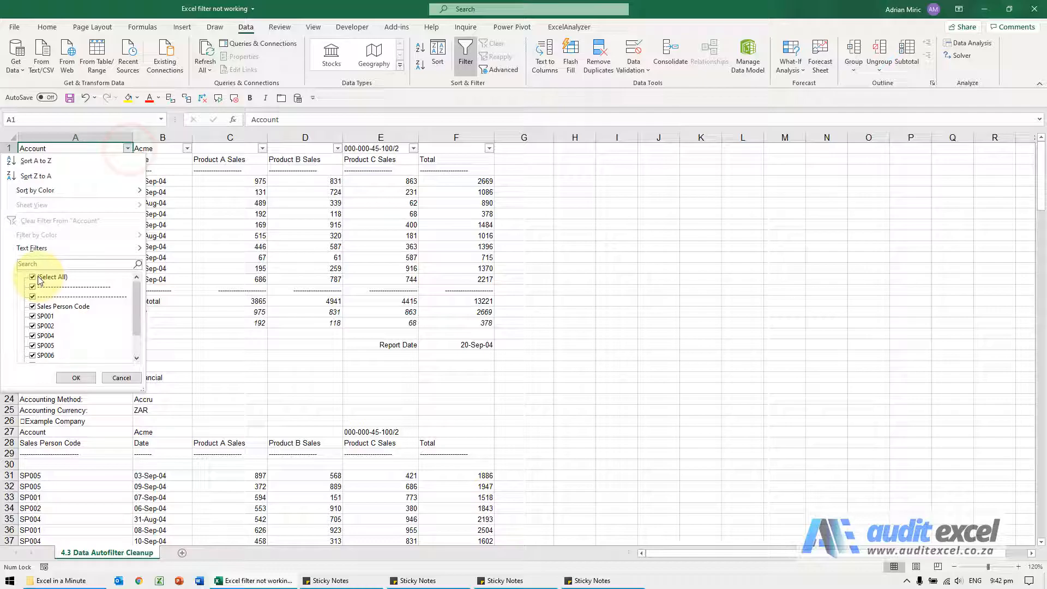
{"action": "left_click", "coordinate": [45, 315]}
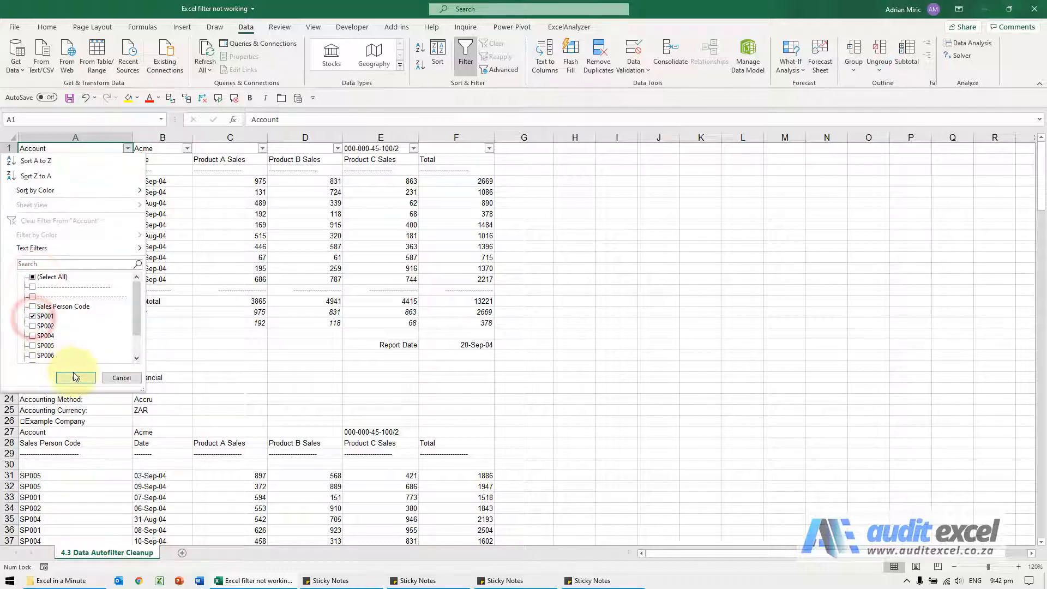
{"action": "left_click", "coordinate": [76, 377]}
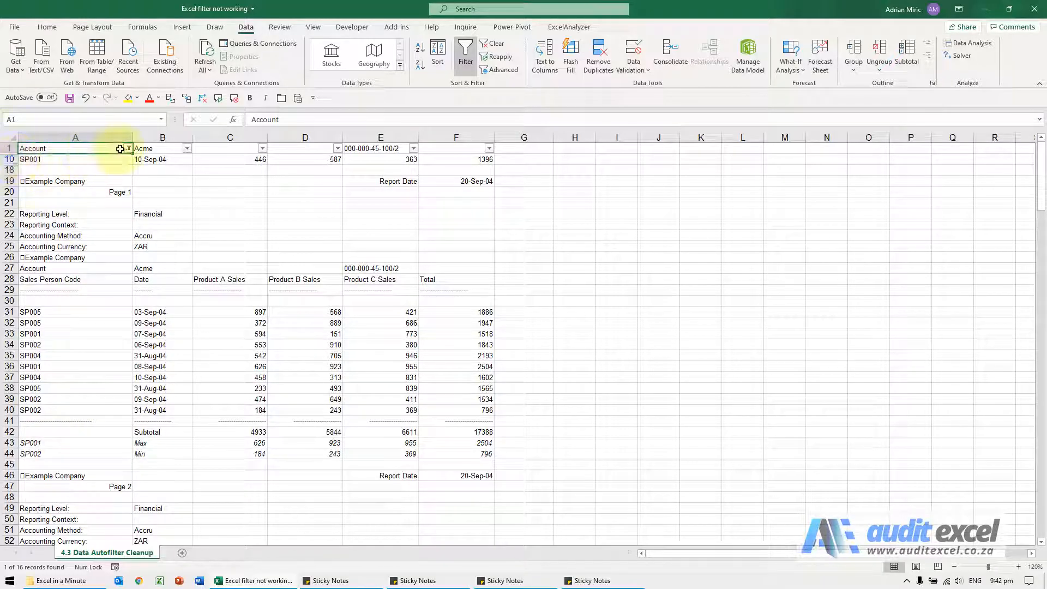
{"action": "left_click", "coordinate": [128, 148]}
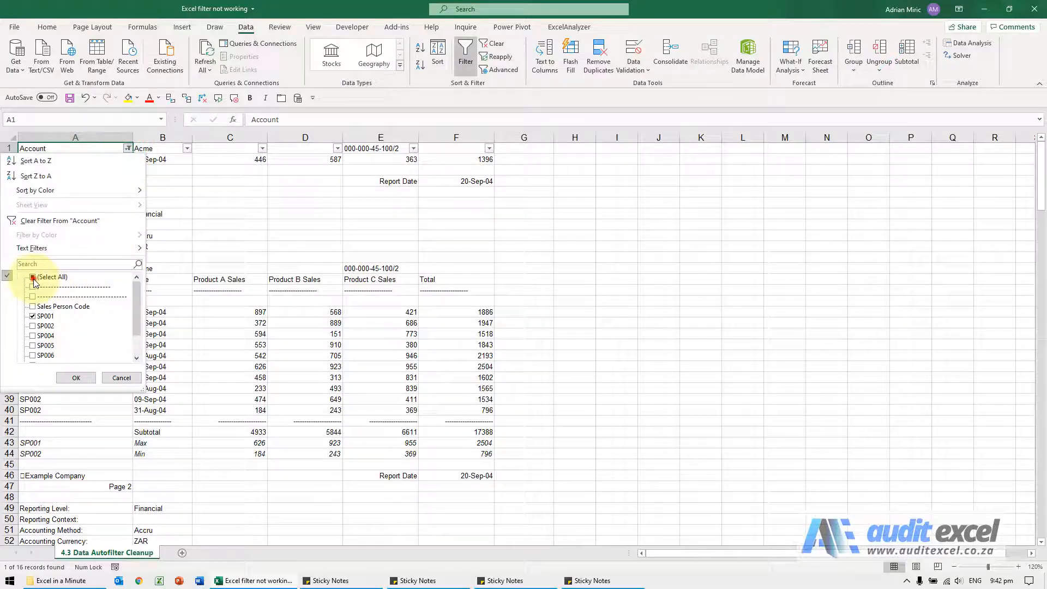
{"action": "left_click", "coordinate": [75, 377]}
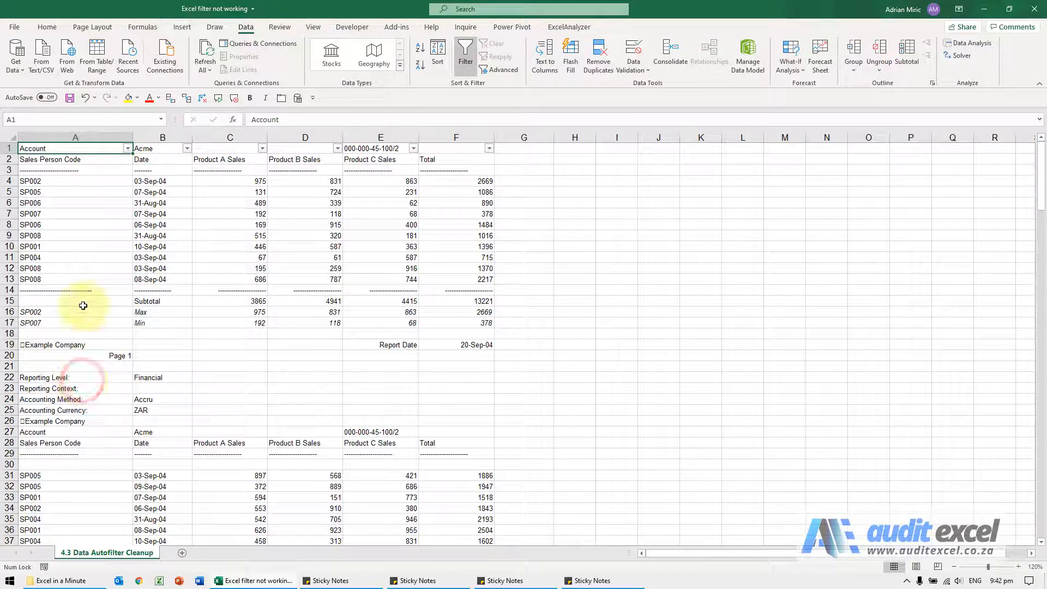
{"action": "mouse_move", "coordinate": [415, 99]}
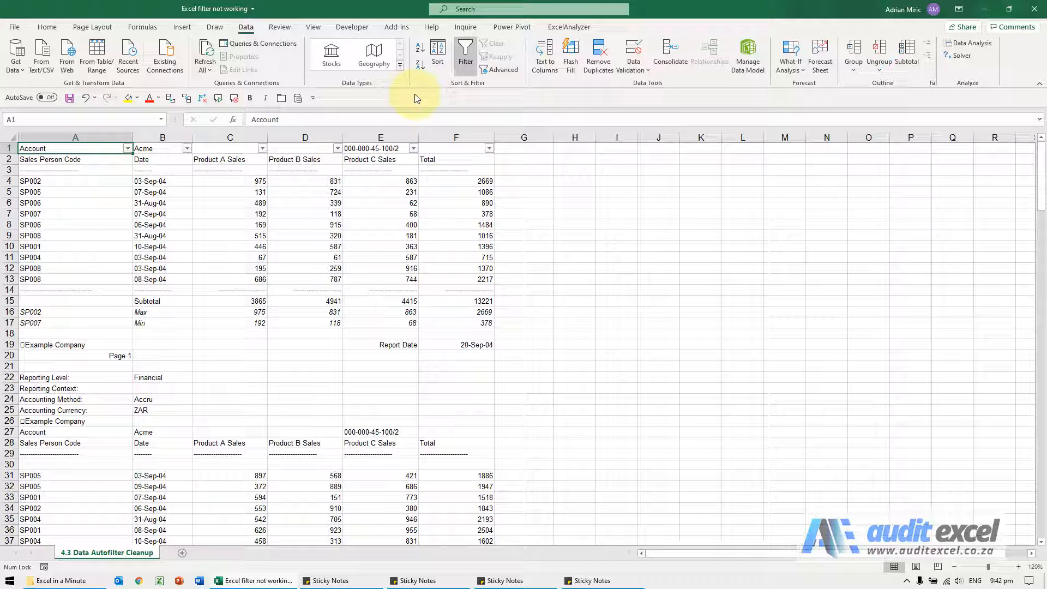
- Toggle filtering off and back on, then select and deselect the first block, rows 1-16
{"action": "left_click", "coordinate": [464, 54]}
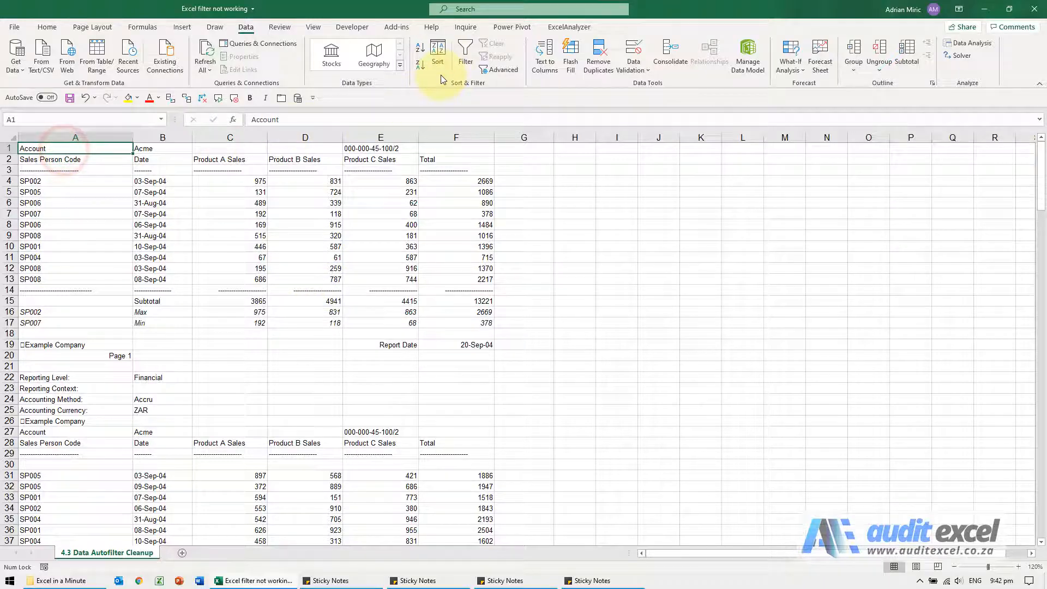
{"action": "left_click", "coordinate": [464, 52]}
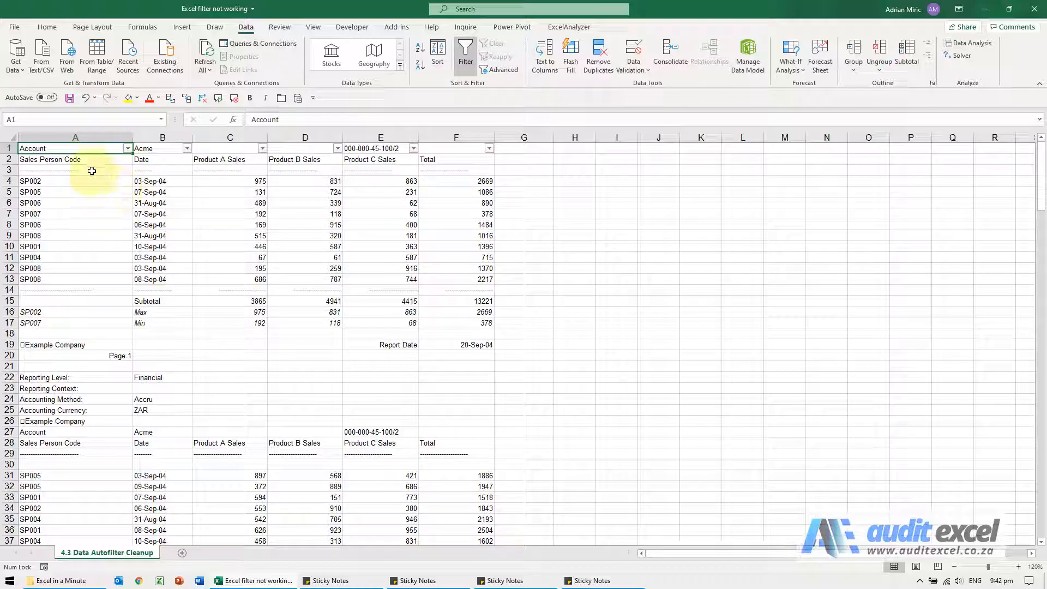
{"action": "left_click_drag", "start_coordinate": [75, 148], "coordinate": [229, 235]}
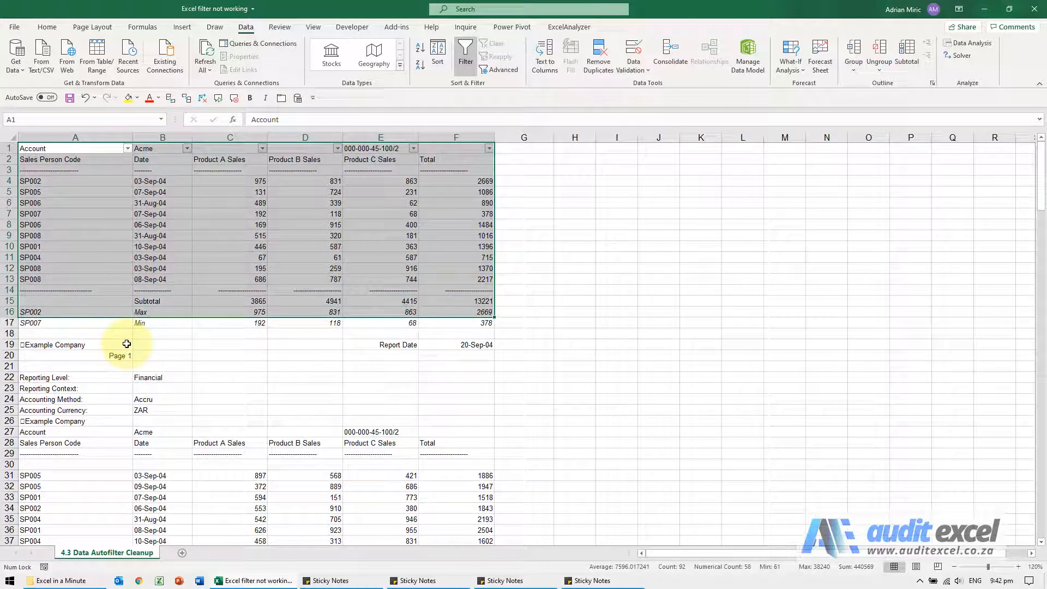
{"action": "left_click", "coordinate": [75, 334]}
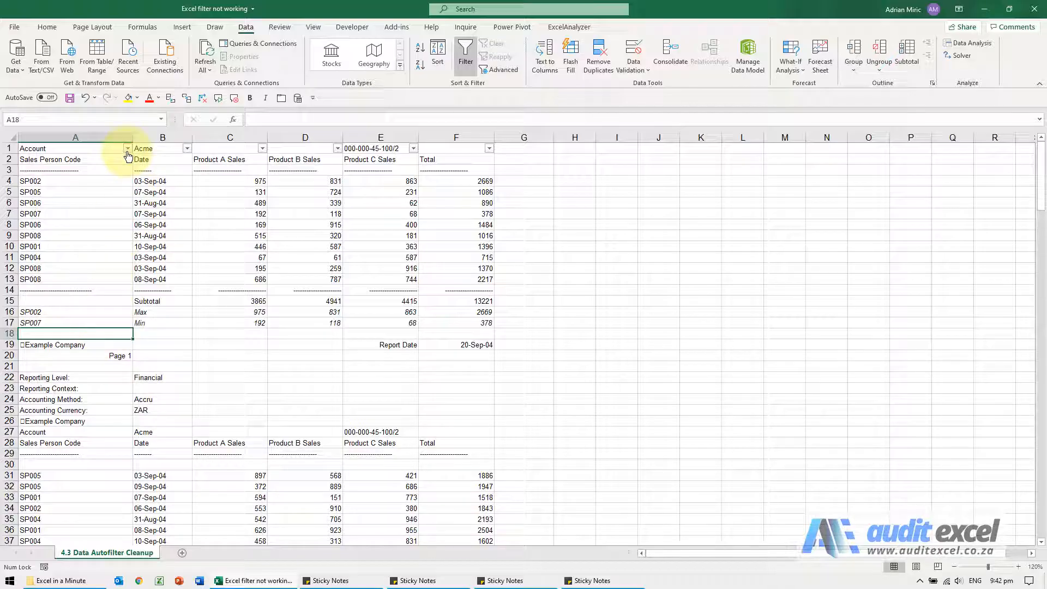
- Filter Account to SP001 again, then clear the filter to show every row
{"action": "left_click", "coordinate": [127, 148]}
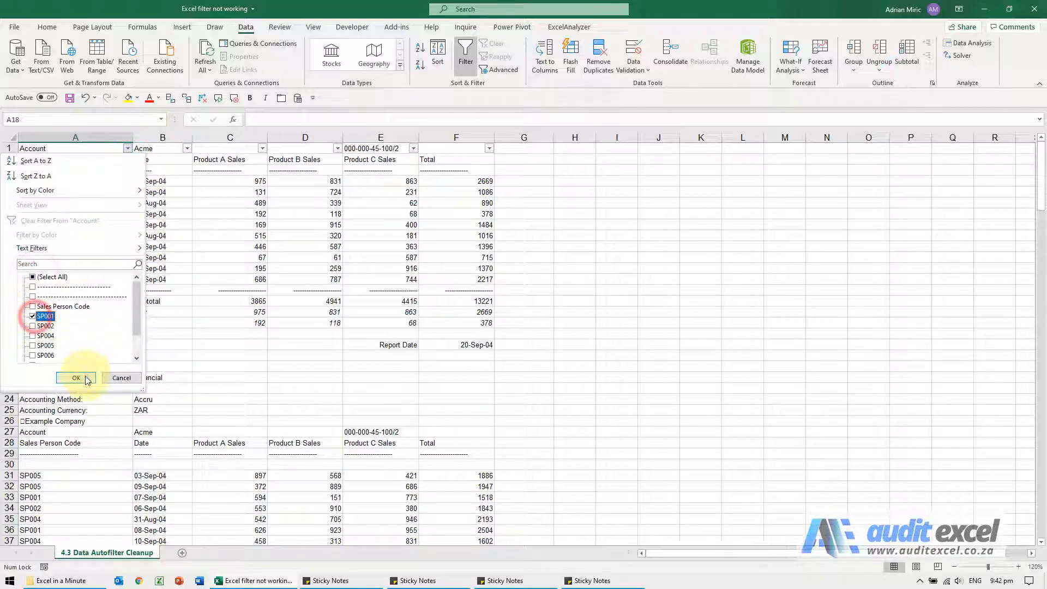
{"action": "left_click", "coordinate": [75, 378]}
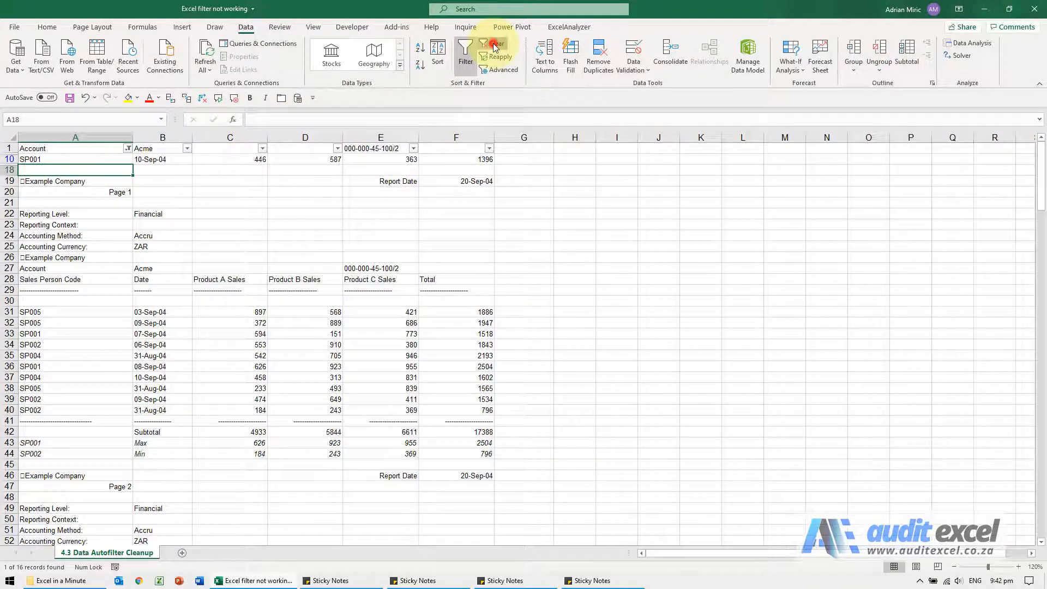
{"action": "left_click", "coordinate": [493, 43]}
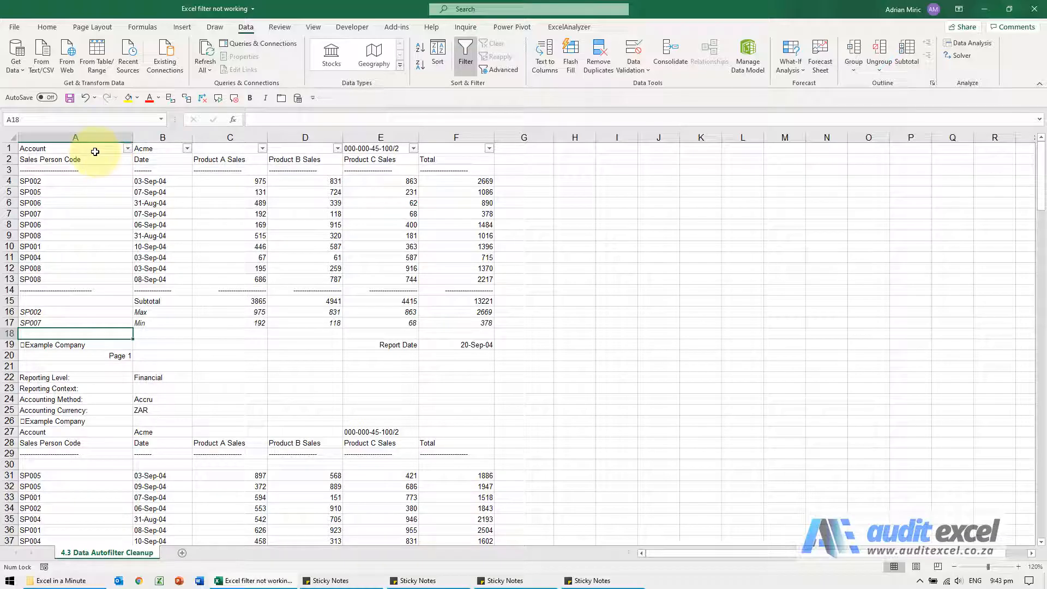
- Select the report from A1 down to the Grand Total row and turn off the filter
{"action": "left_click", "coordinate": [75, 148]}
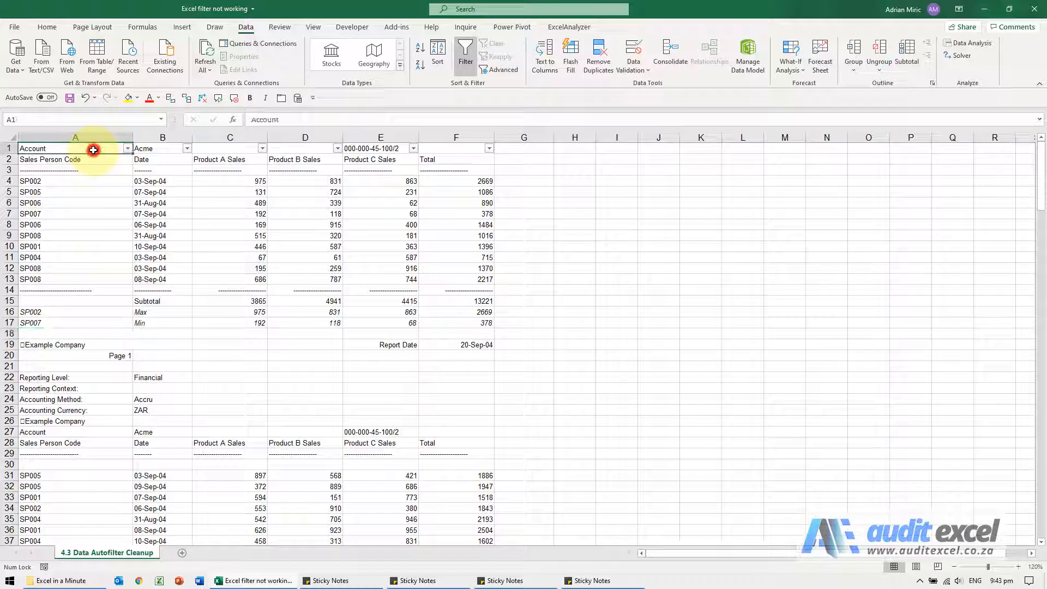
{"action": "scroll", "scroll_direction": "down", "scroll_amount": 3}
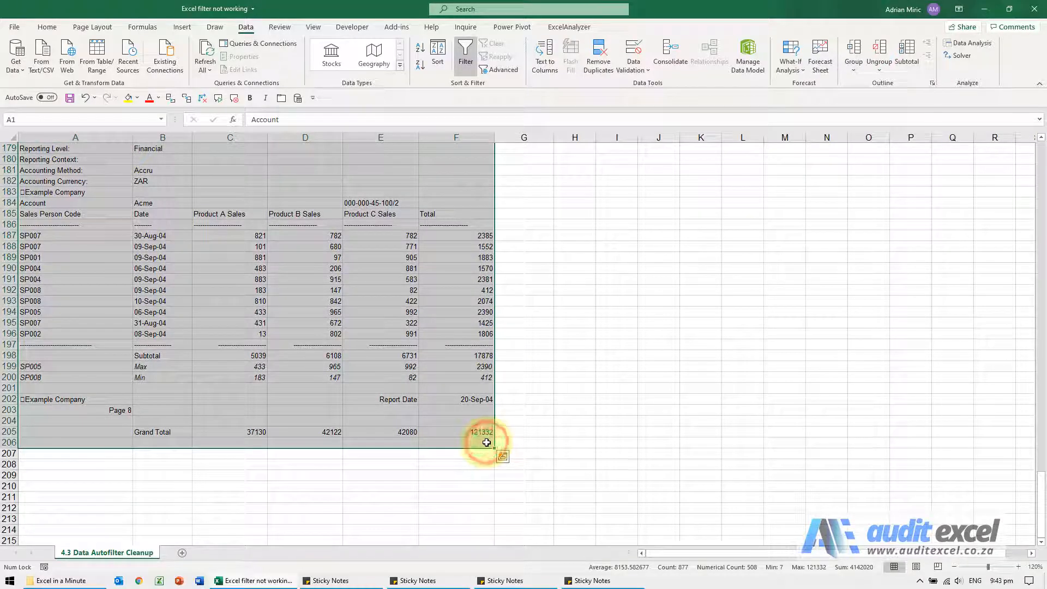
{"action": "mouse_move", "coordinate": [492, 184]}
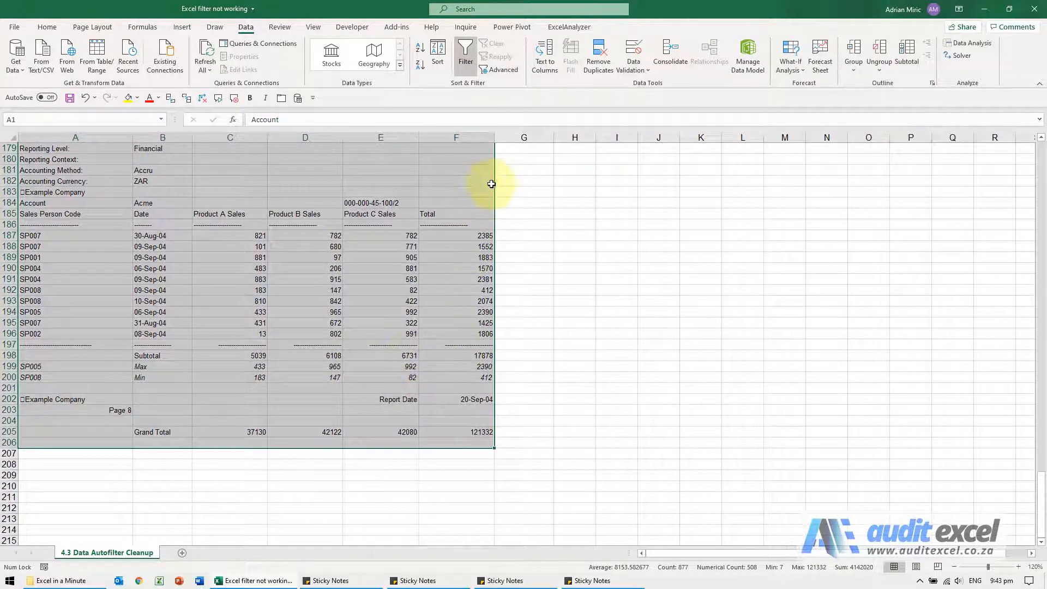
{"action": "mouse_move", "coordinate": [465, 55]}
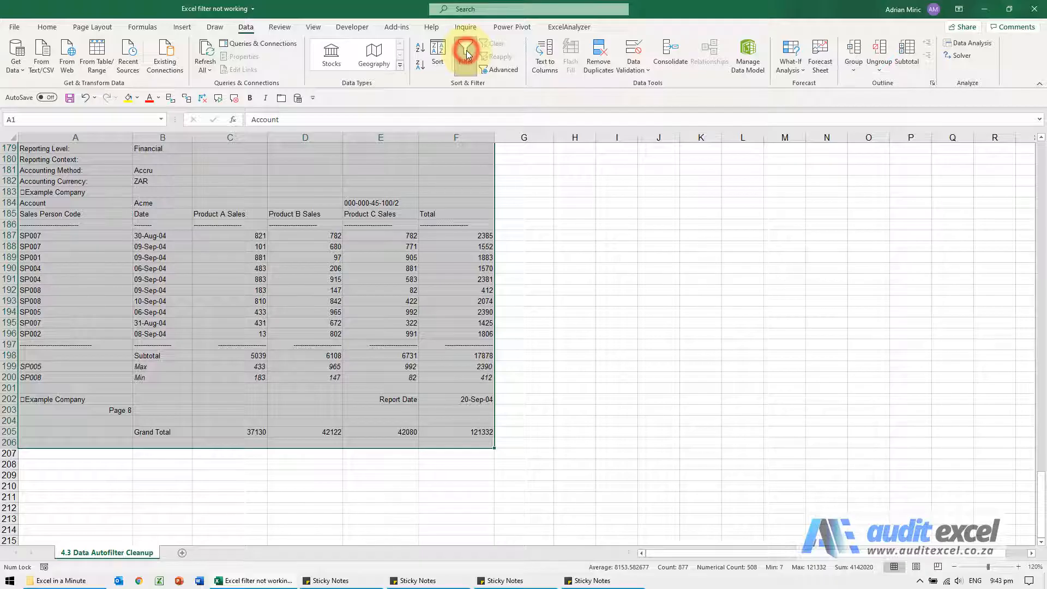
{"action": "left_click", "coordinate": [465, 55]}
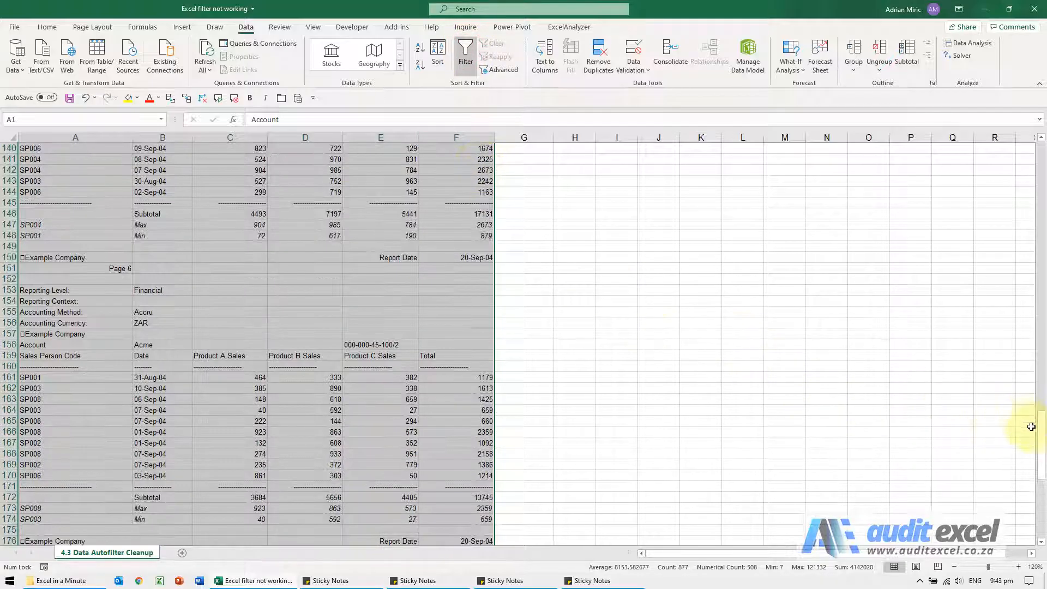
- Turn filtering on over the selected report and filter Account to SP001, showing 14 of 204 records
{"action": "left_click", "coordinate": [465, 56]}
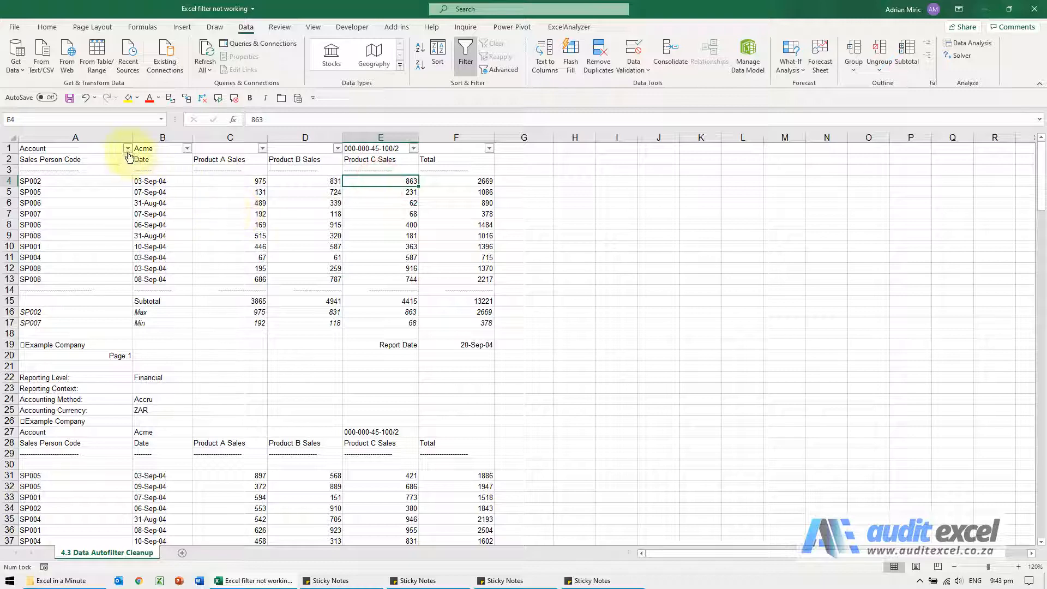
{"action": "left_click", "coordinate": [127, 148]}
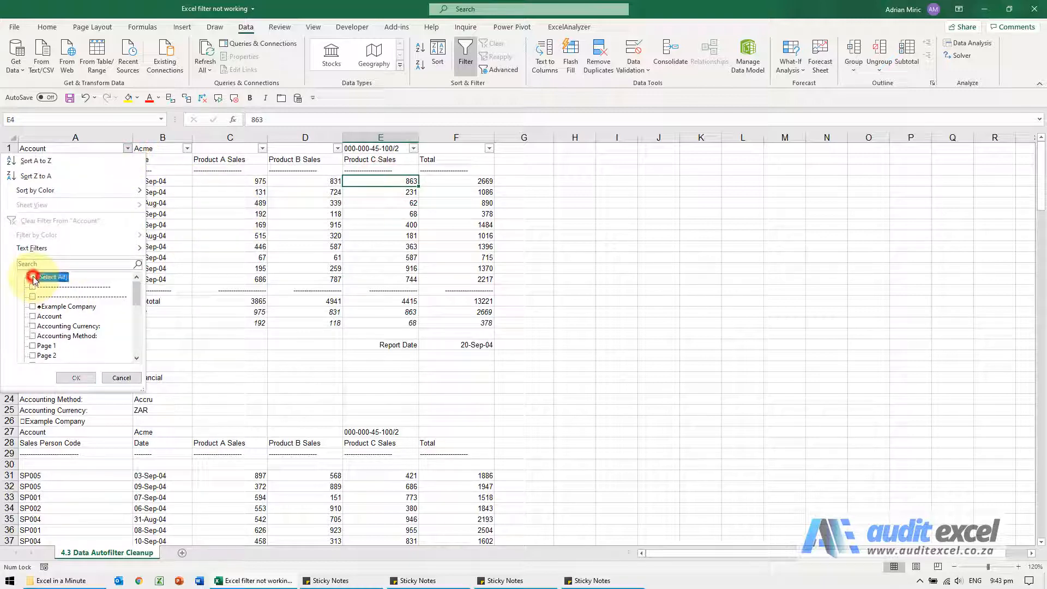
{"action": "scroll", "scroll_direction": "down", "scroll_amount": 3}
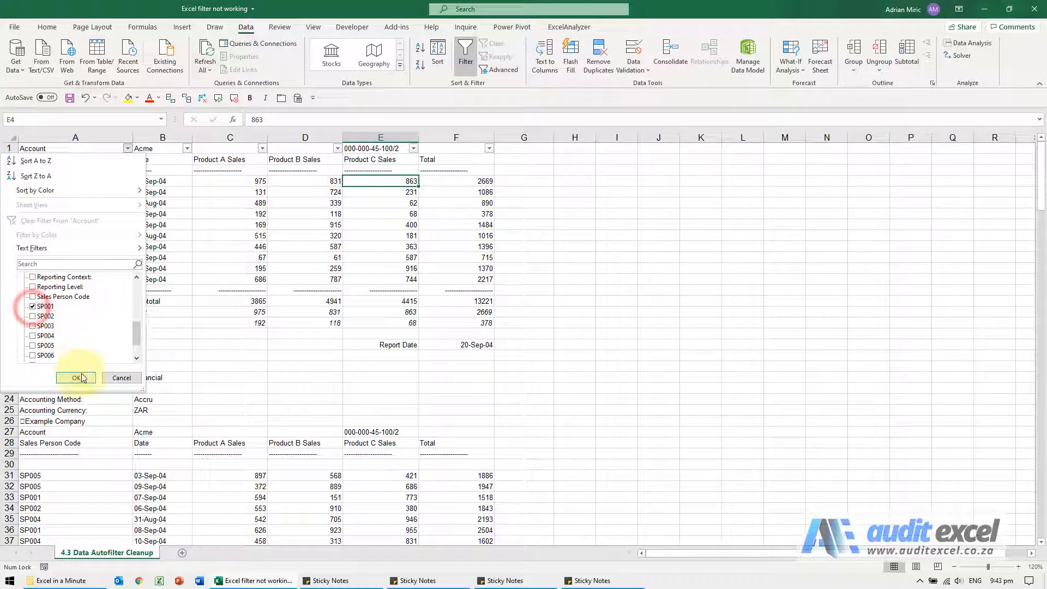
{"action": "left_click", "coordinate": [75, 377]}
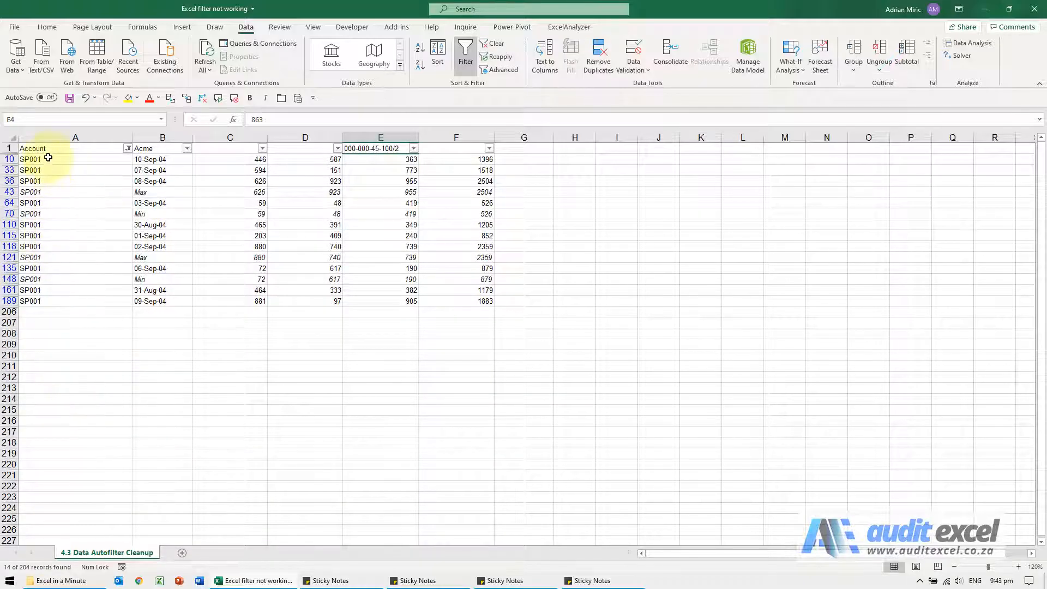